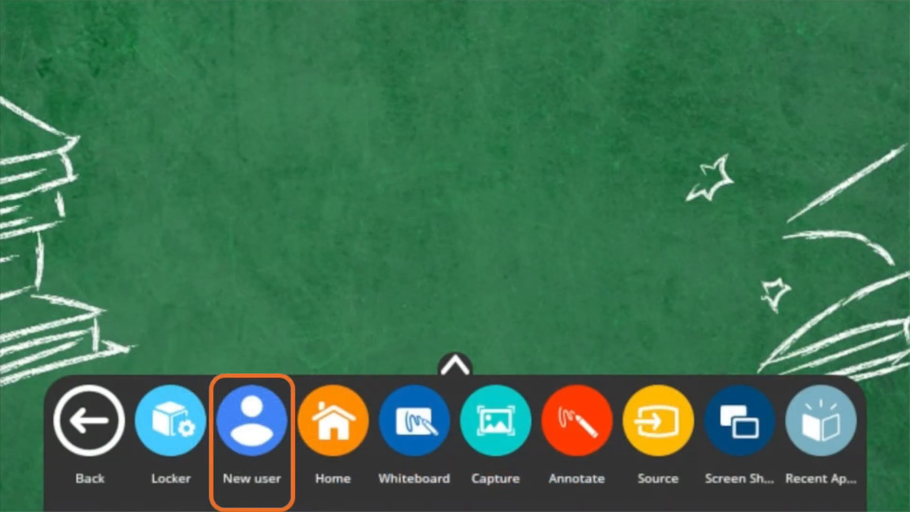
Open Security & Location for New user via the dock's padlock icon
left_click(253, 425)
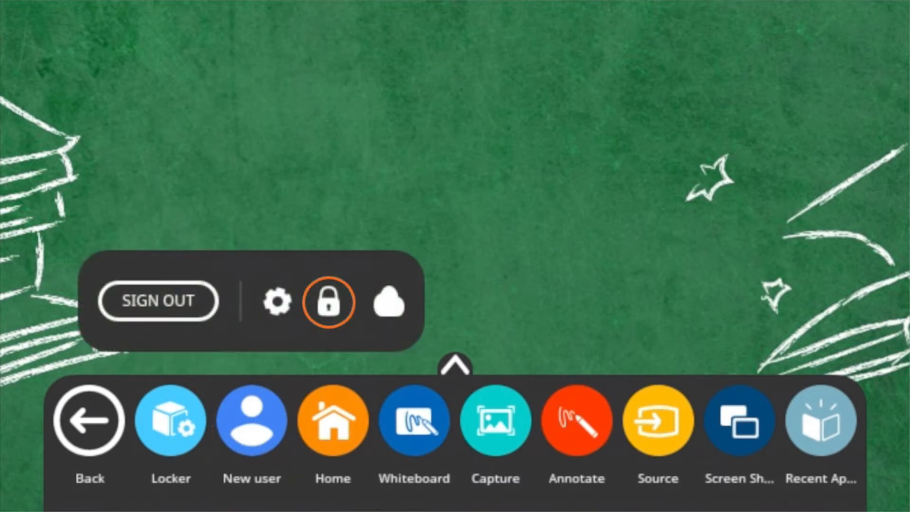
left_click(330, 301)
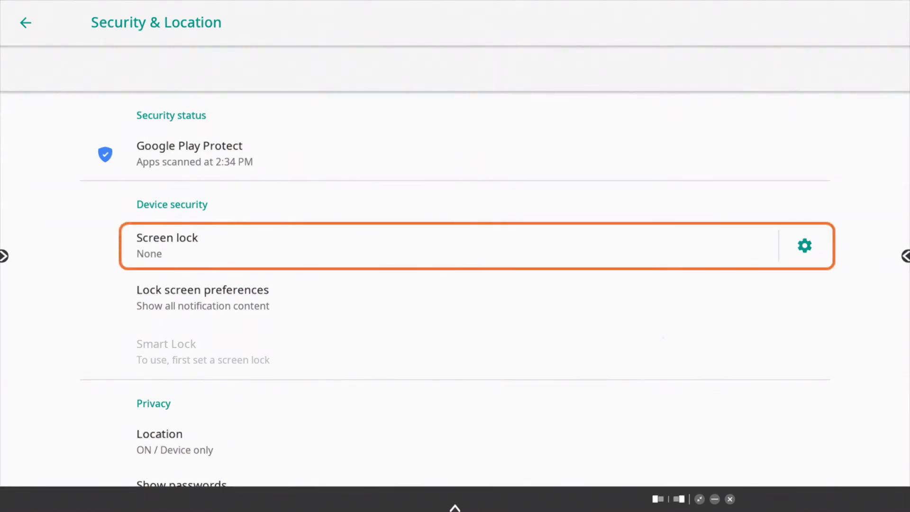
Choose PIN from the Screen lock options under Device security
left_click(167, 246)
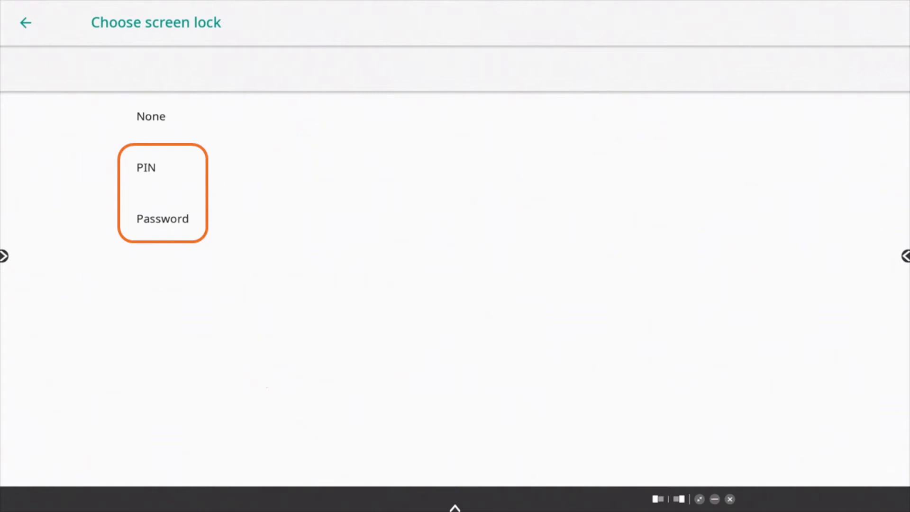
left_click(146, 168)
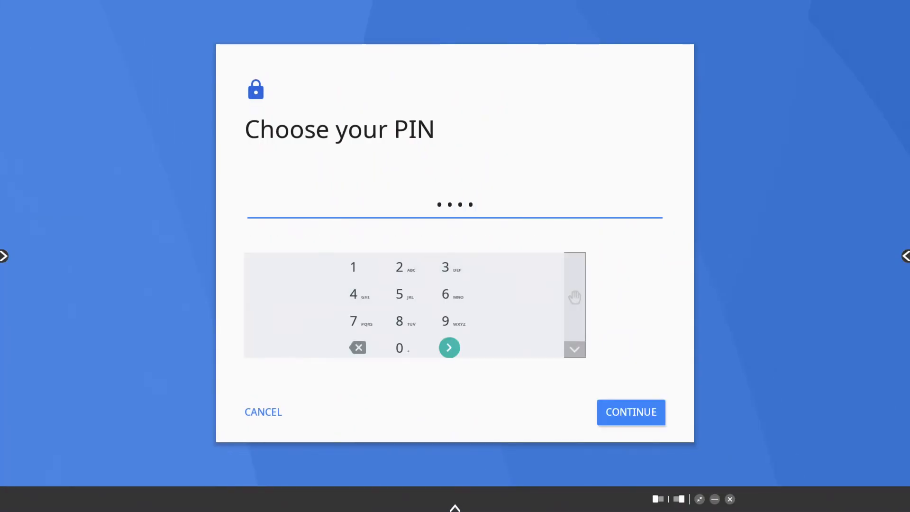
Enter a four-digit PIN, continue, and confirm the same PIN
left_click(632, 412)
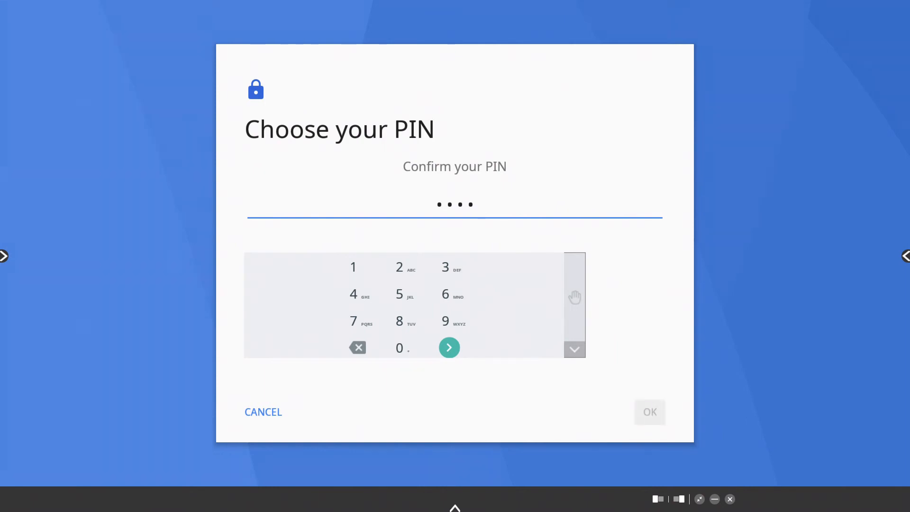
left_click(449, 348)
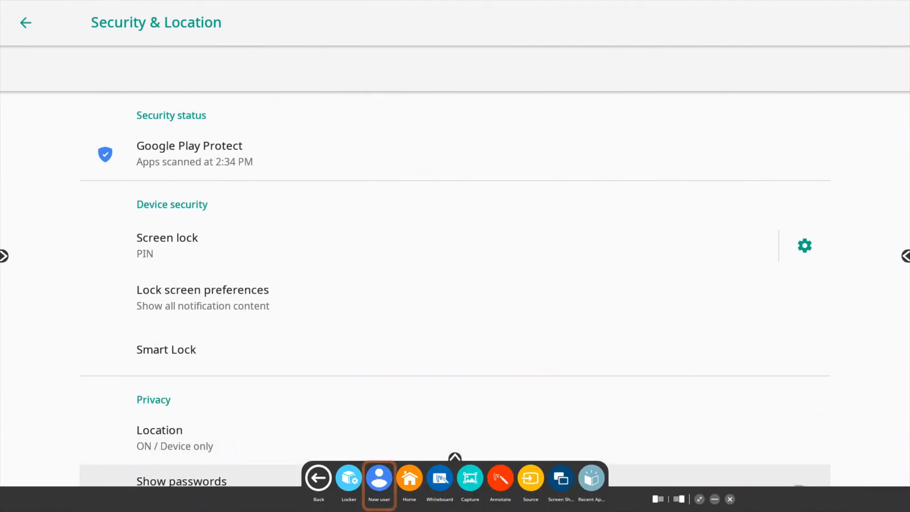
Sign out of New user, then unlock New user again with its PIN
left_click(380, 479)
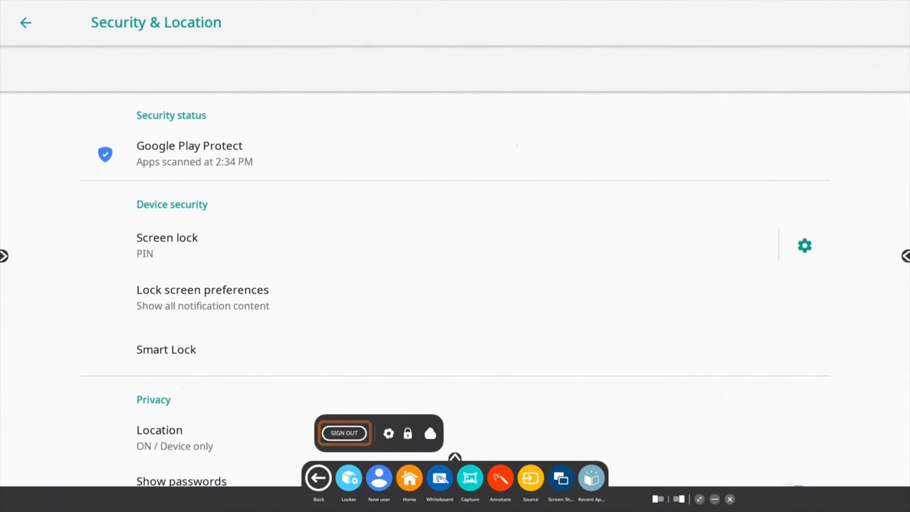
left_click(344, 433)
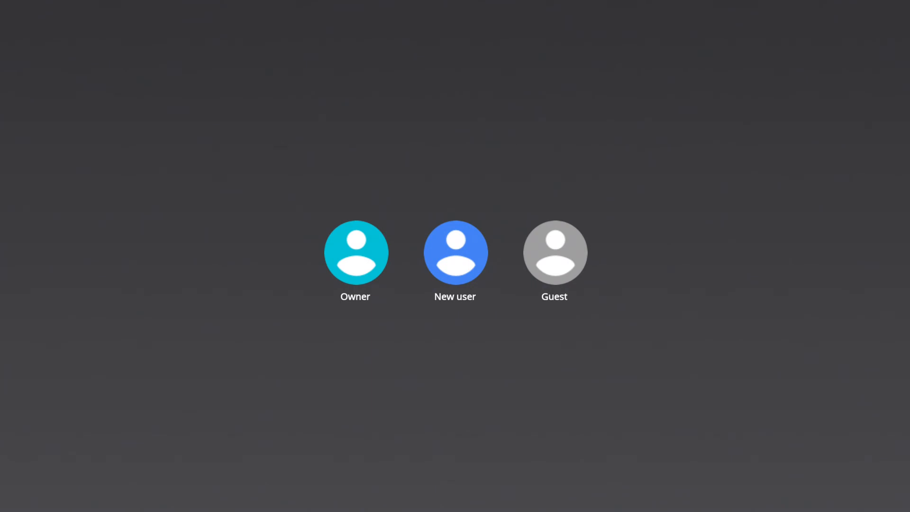
left_click(455, 253)
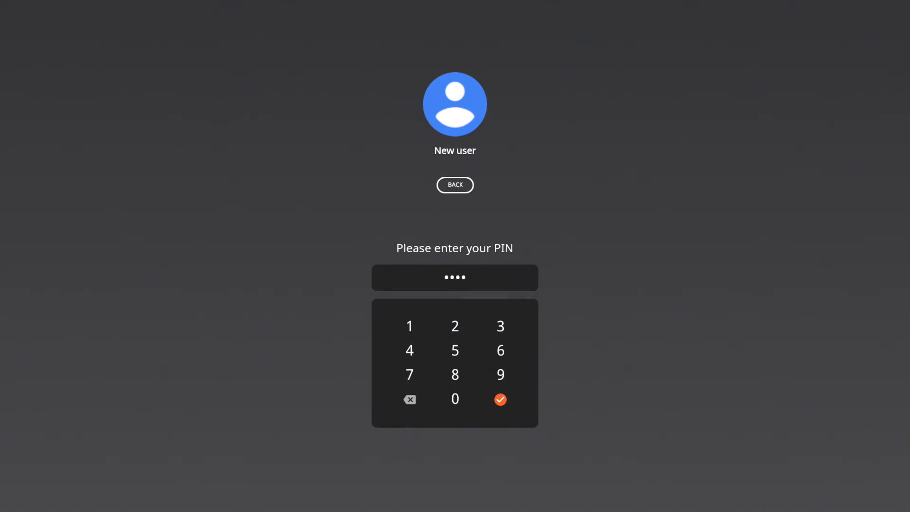
left_click(501, 400)
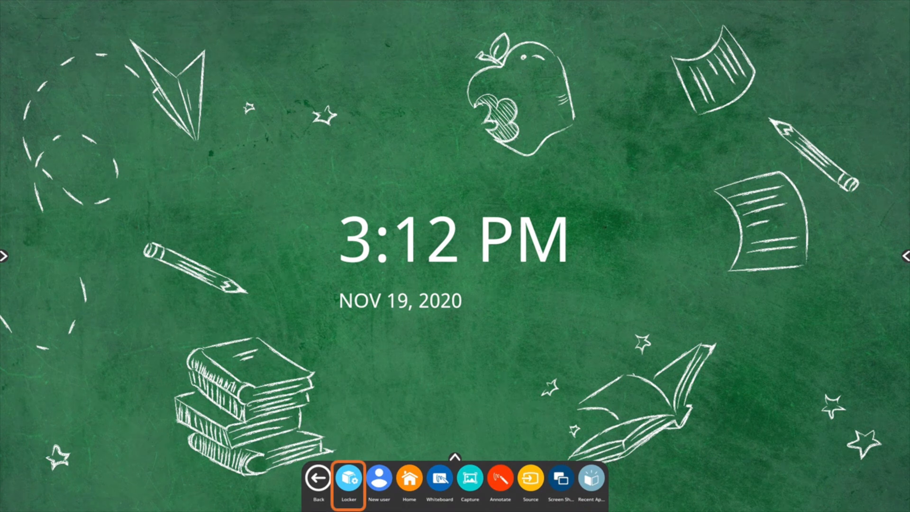
Open More Settings from the Locker's Settings tab
left_click(350, 491)
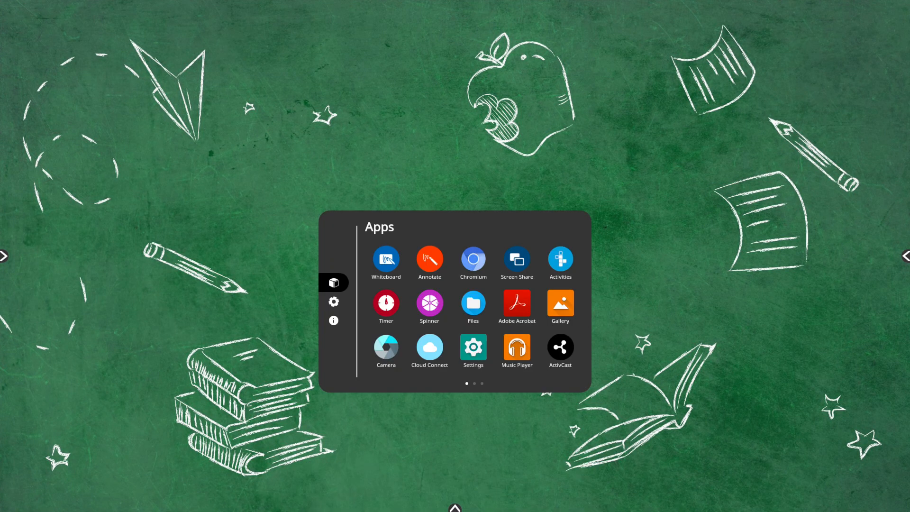
left_click(333, 302)
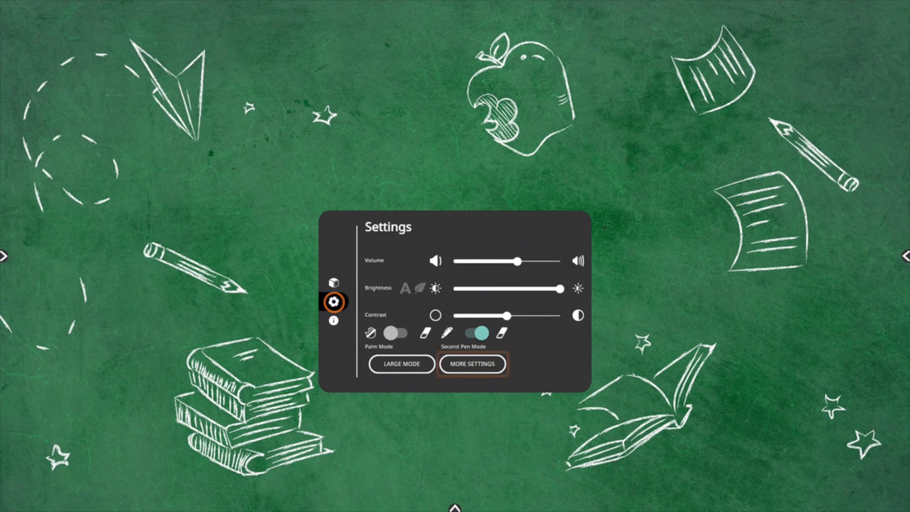
left_click(472, 364)
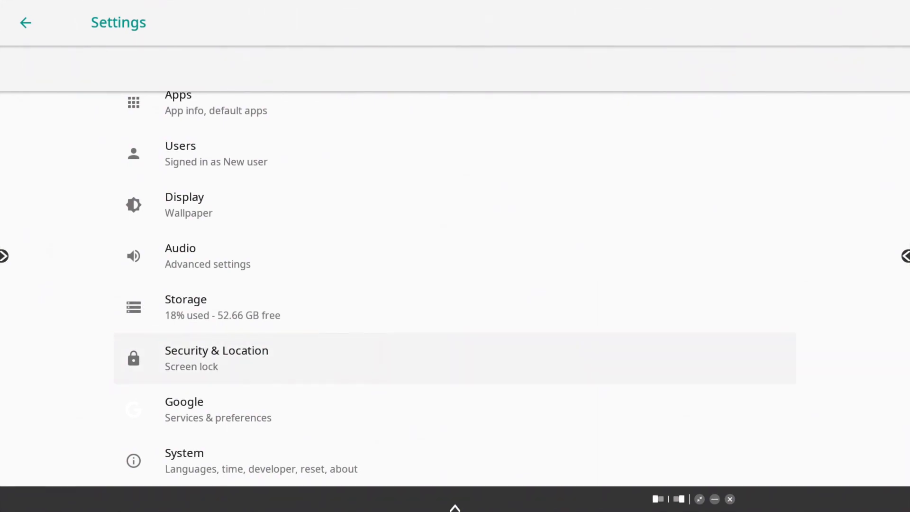
Reopen Screen lock under Security & Location and focus the Confirm your PIN field
left_click(216, 358)
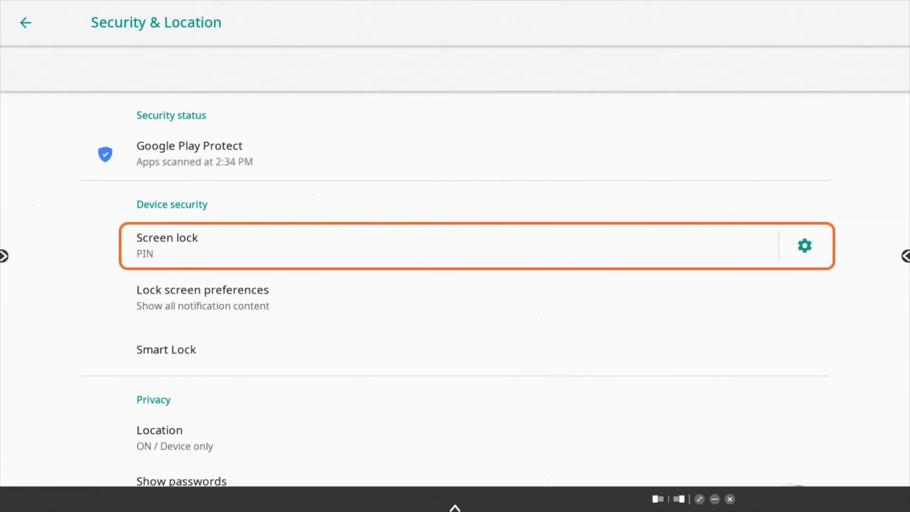
left_click(167, 245)
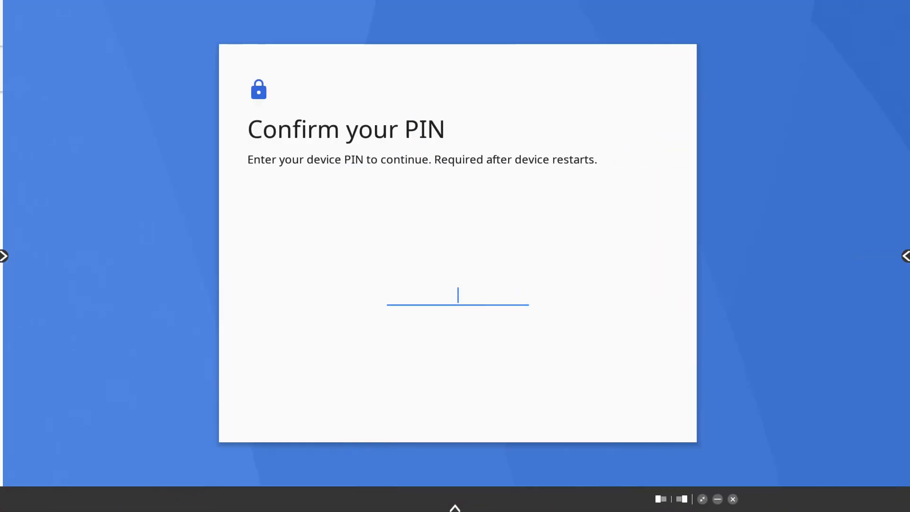
left_click(458, 297)
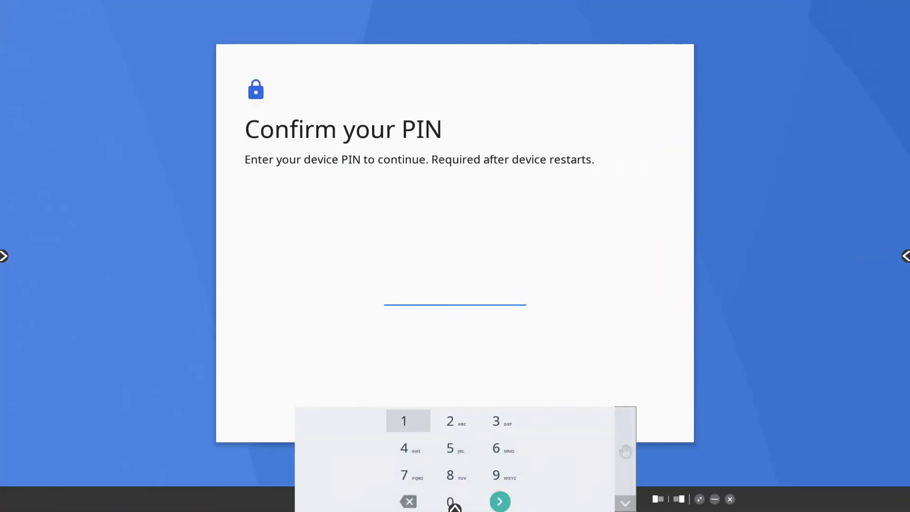